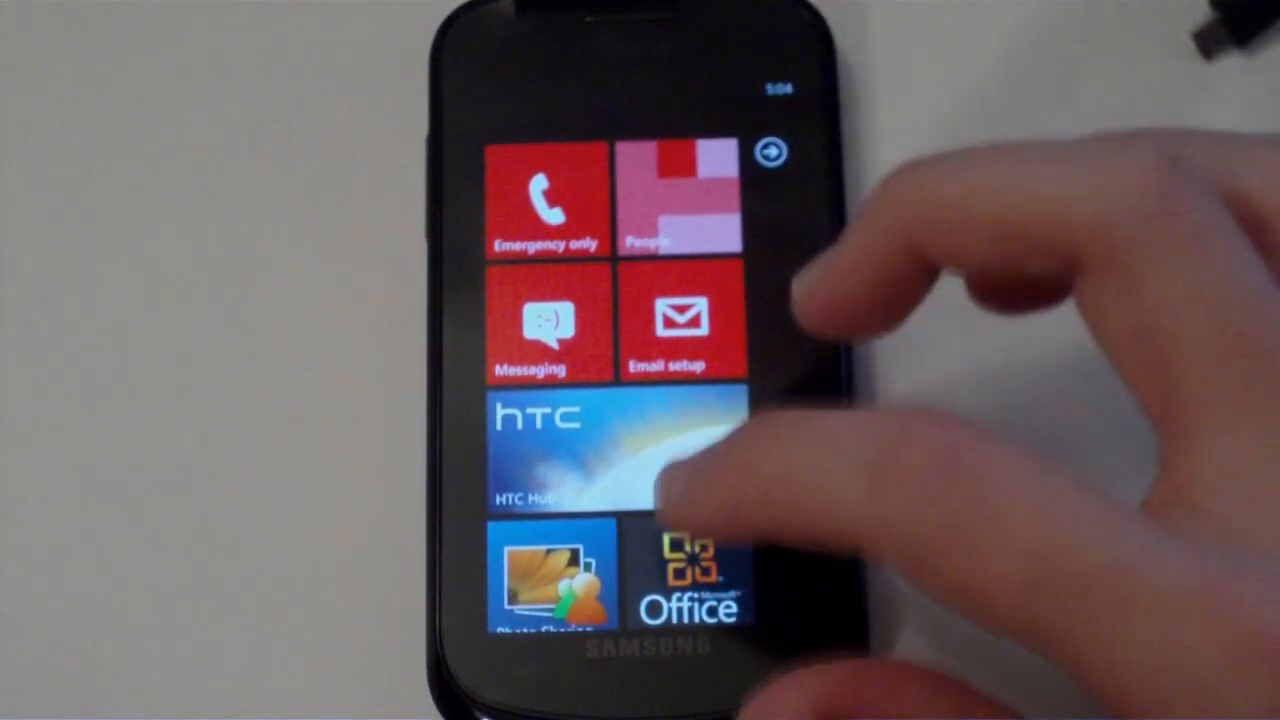
# Step: Swipe down through the Start screen tiles and on into the alphabetical app list
pyautogui.scroll(3)
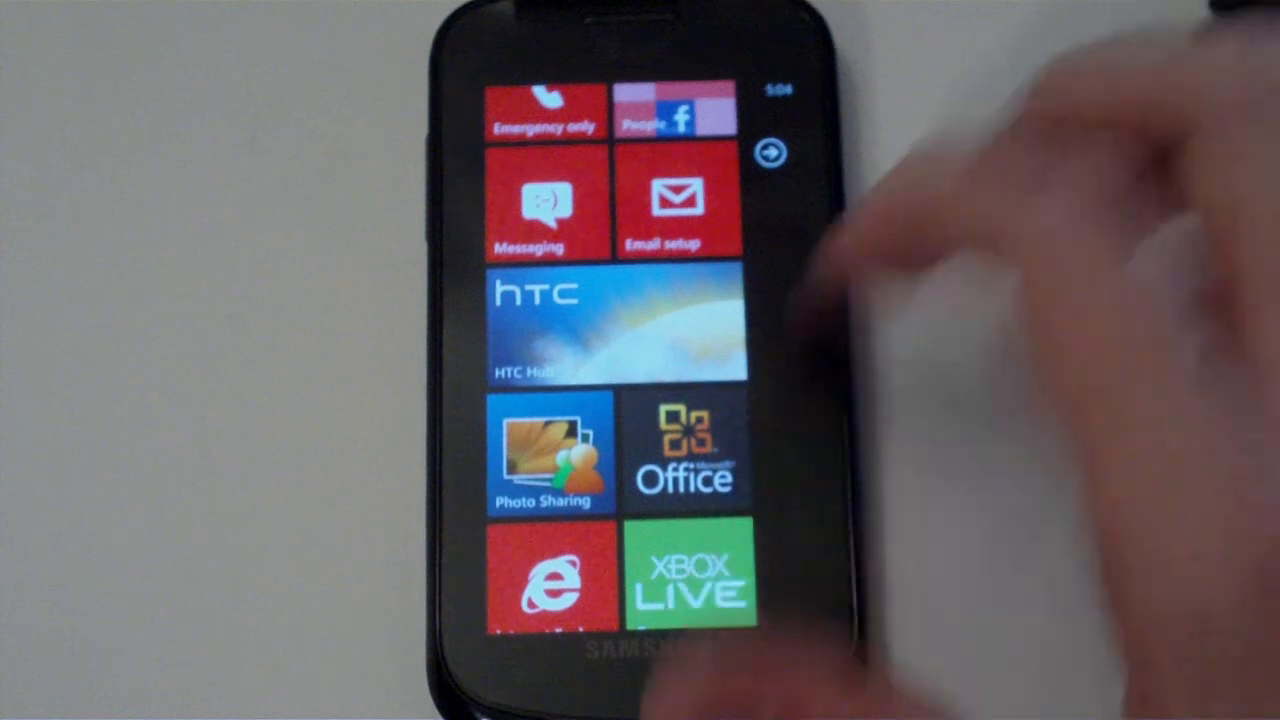
pyautogui.scroll(3)
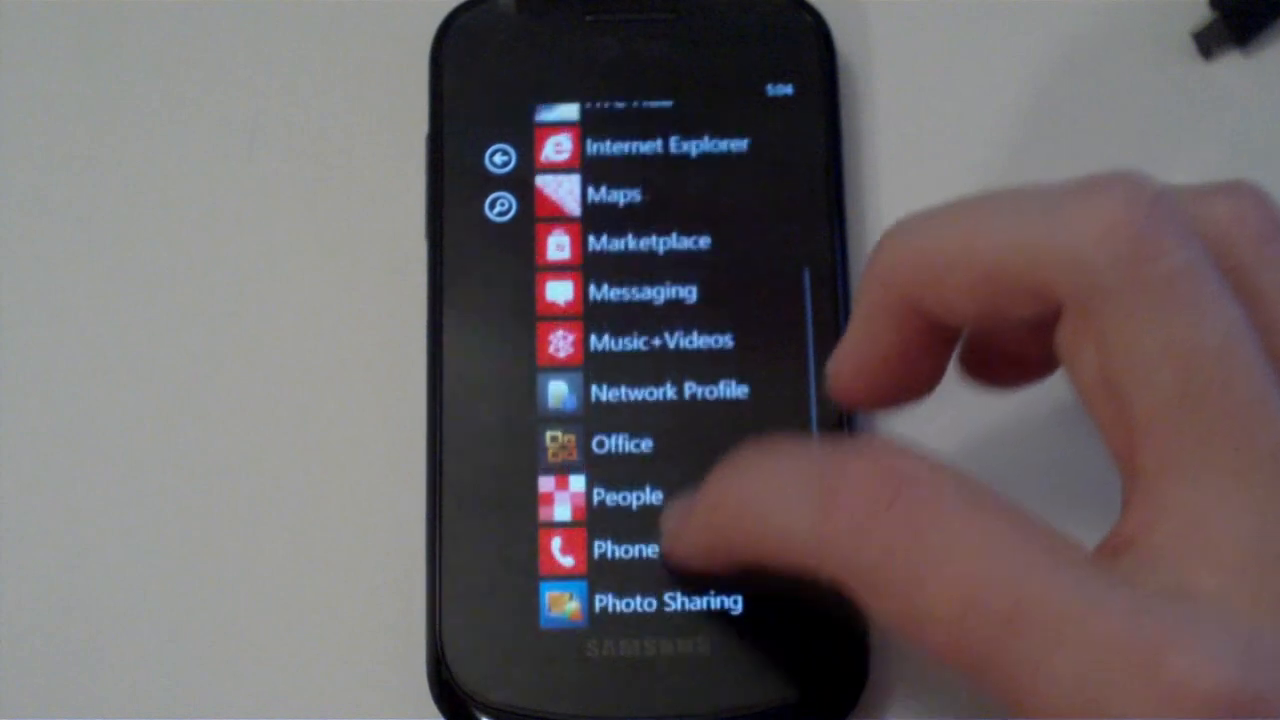
pyautogui.scroll(3)
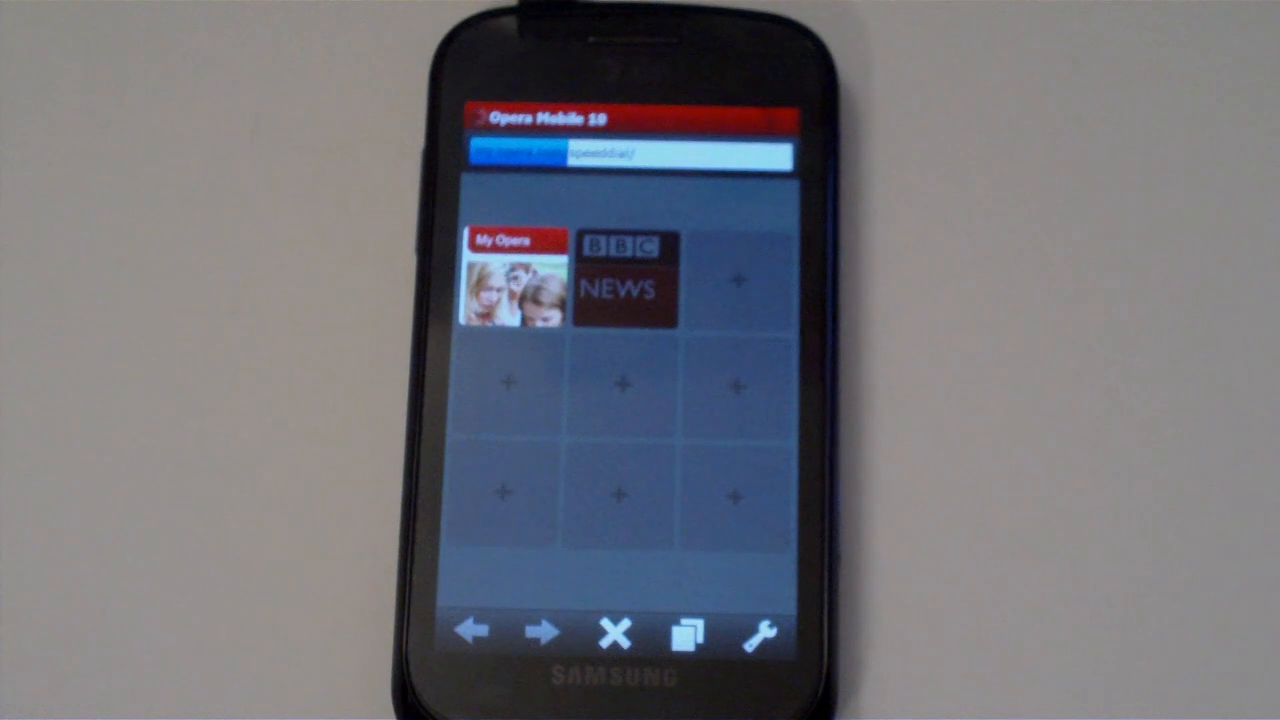
# Step: Leave Opera Mobile's speed dial (My Opera, BBC News) back to the app list
pyautogui.click(512, 284)
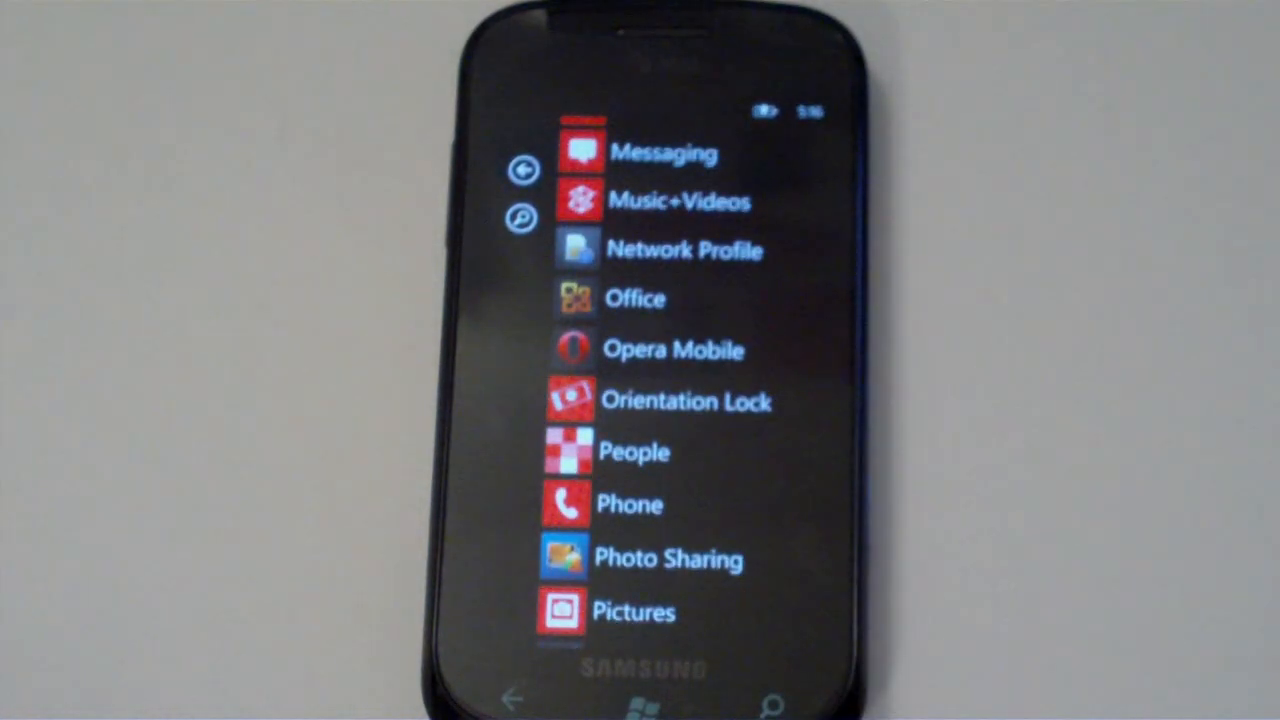
# Step: Return to the Start tiles and swipe down to Calendar and back to the top
pyautogui.click(684, 400)
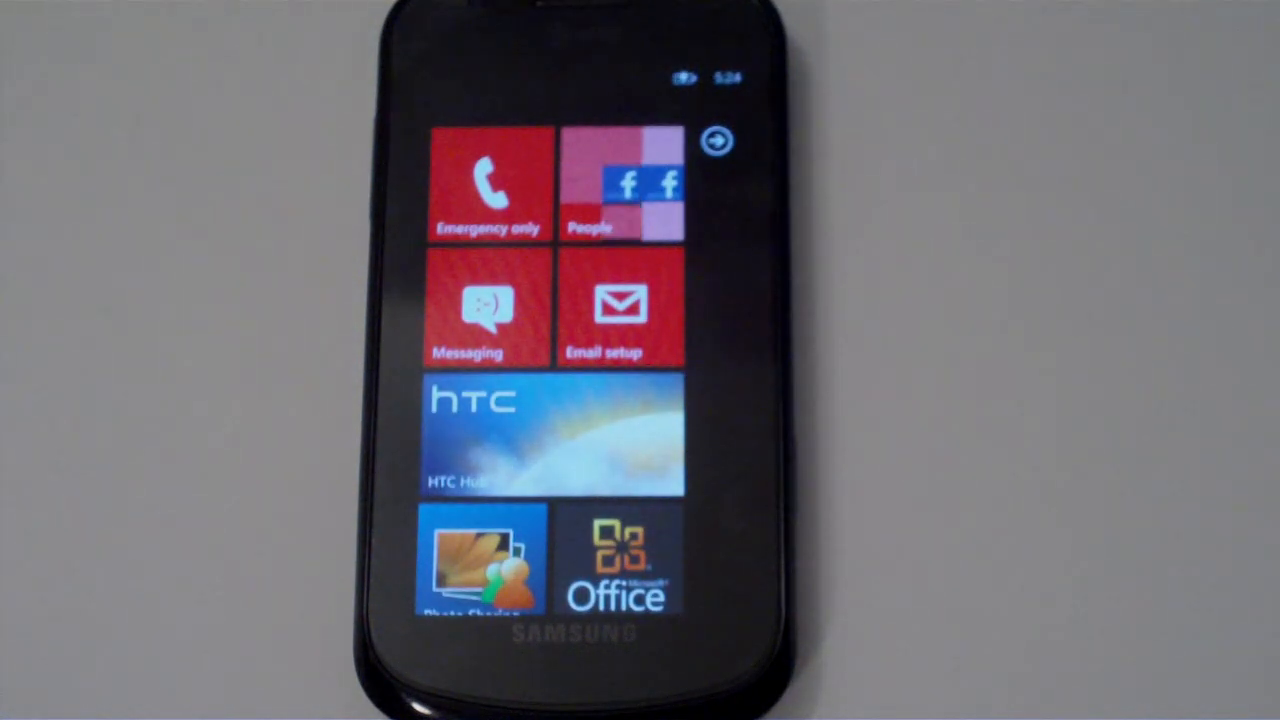
pyautogui.scroll(-3)
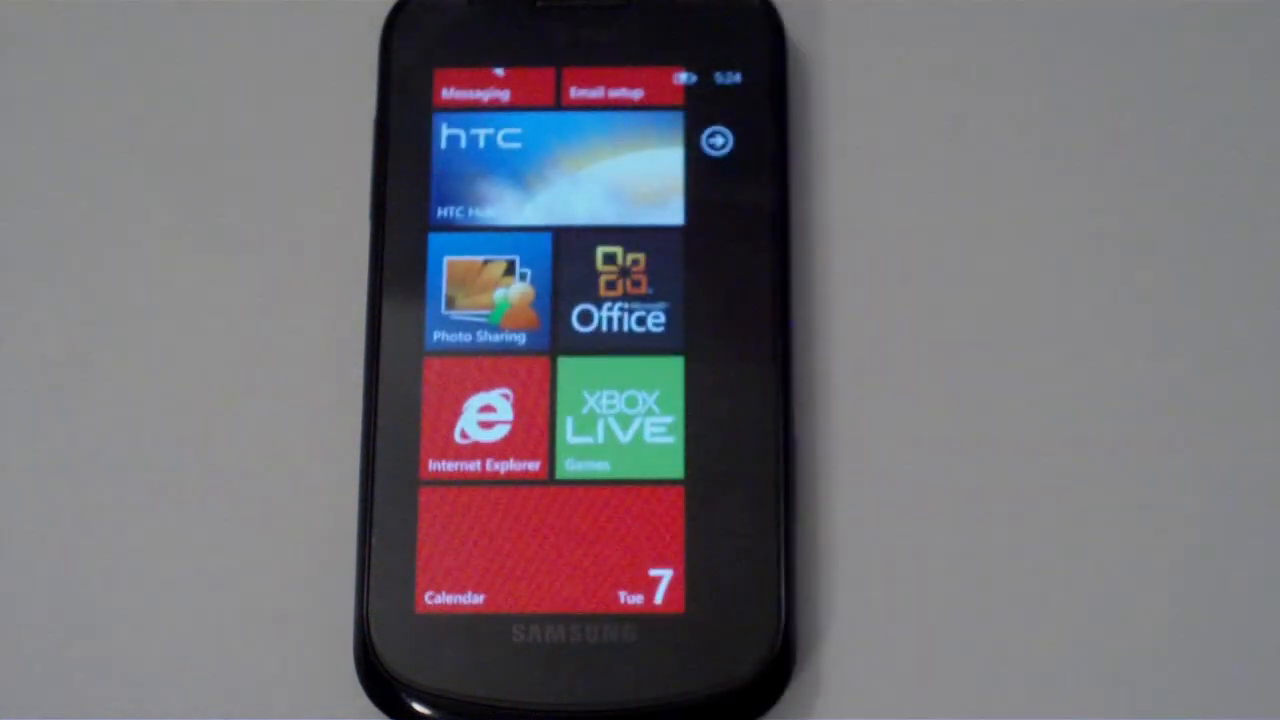
pyautogui.scroll(-3)
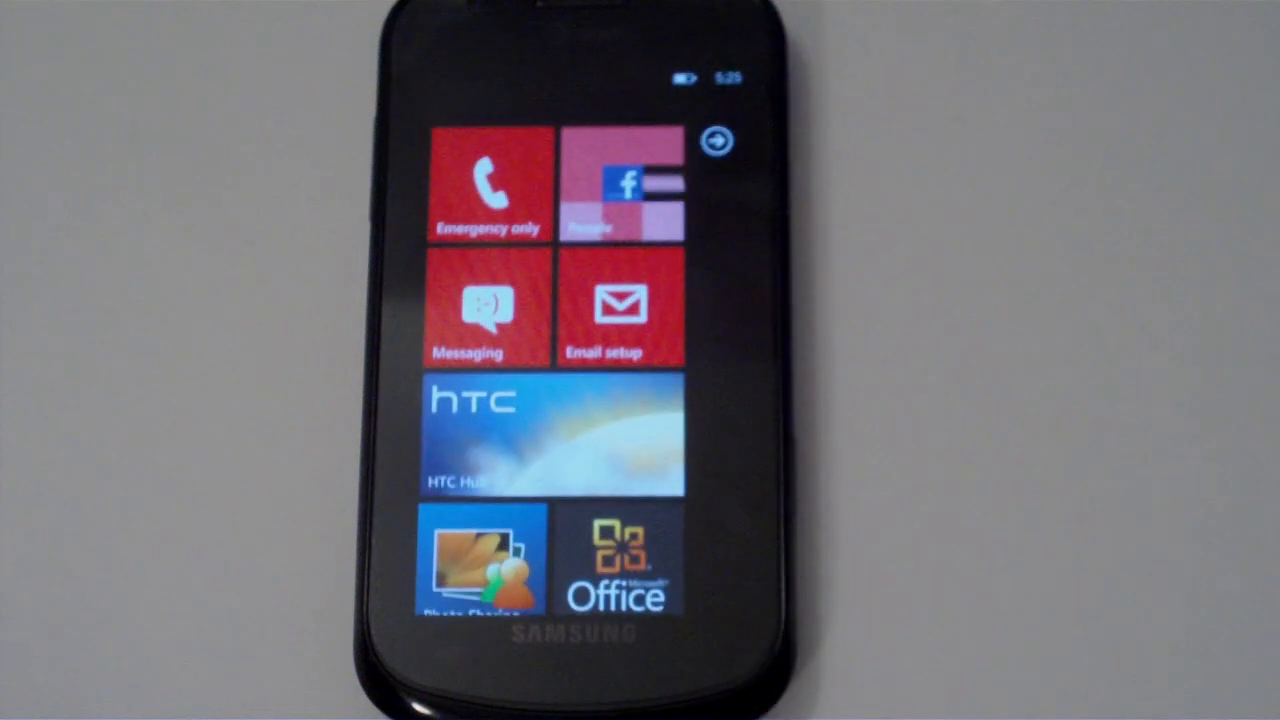